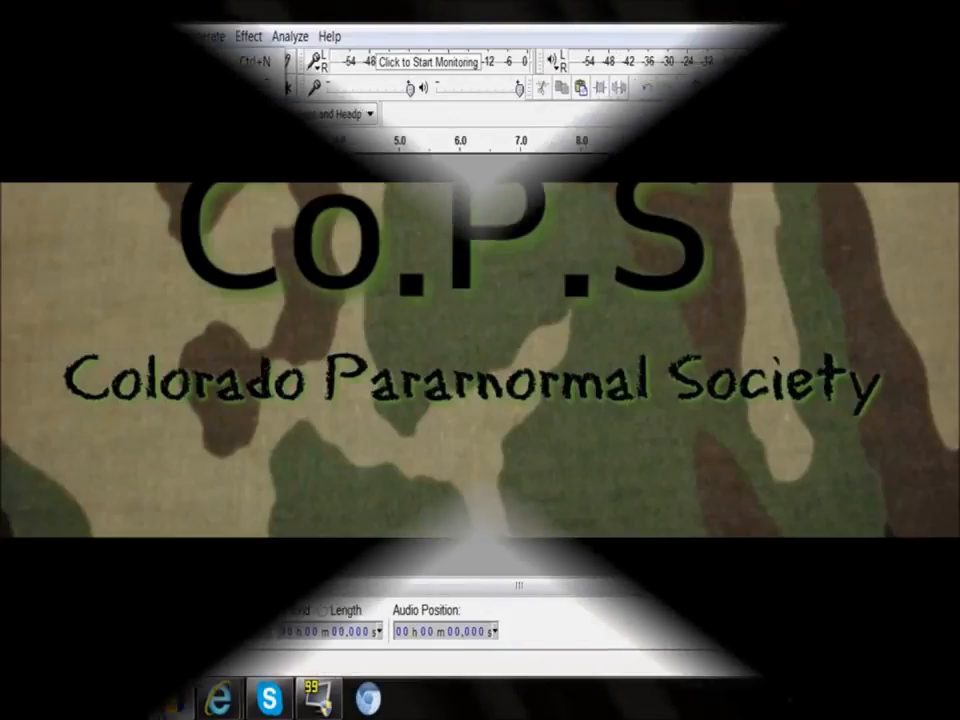
- Bring up the open-audio-file dialog to browse to the Tour Ghost recordings
left_click(12, 36)
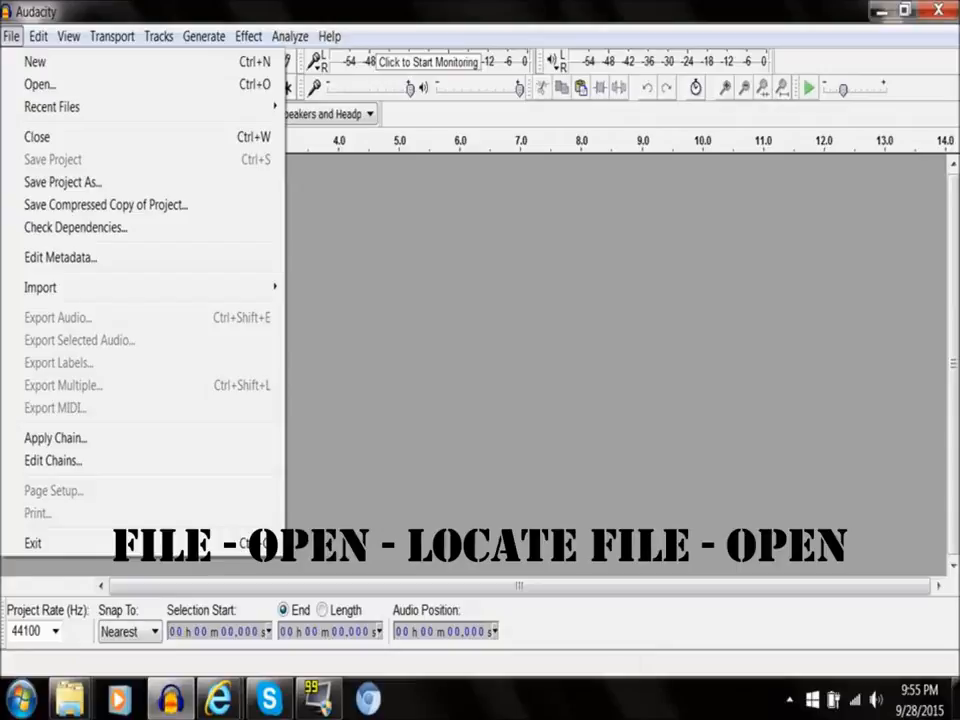
left_click(32, 84)
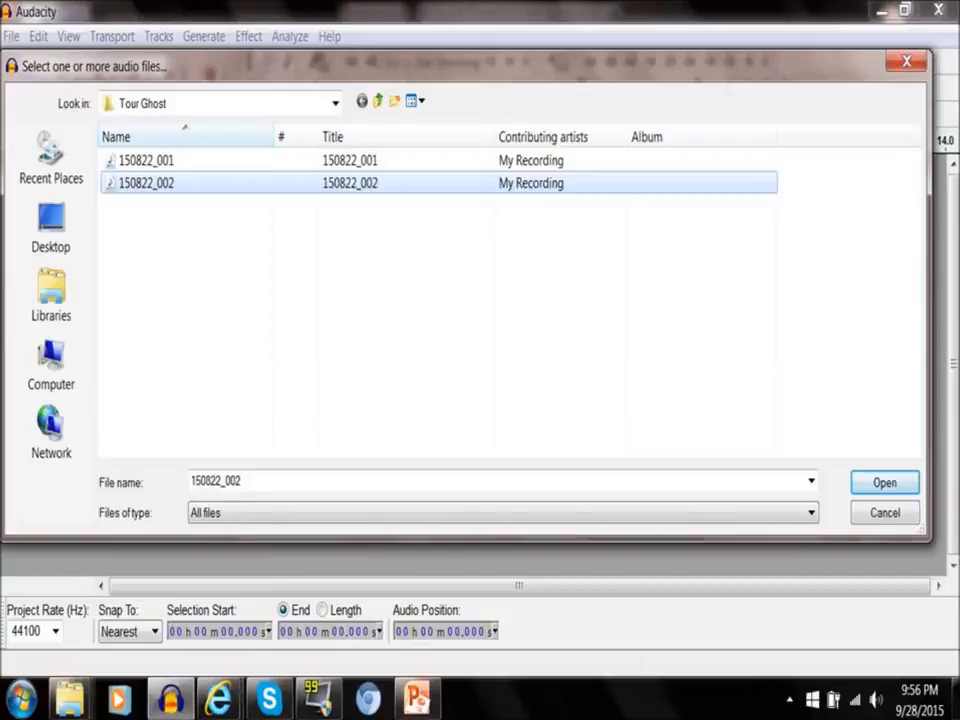
left_click(884, 480)
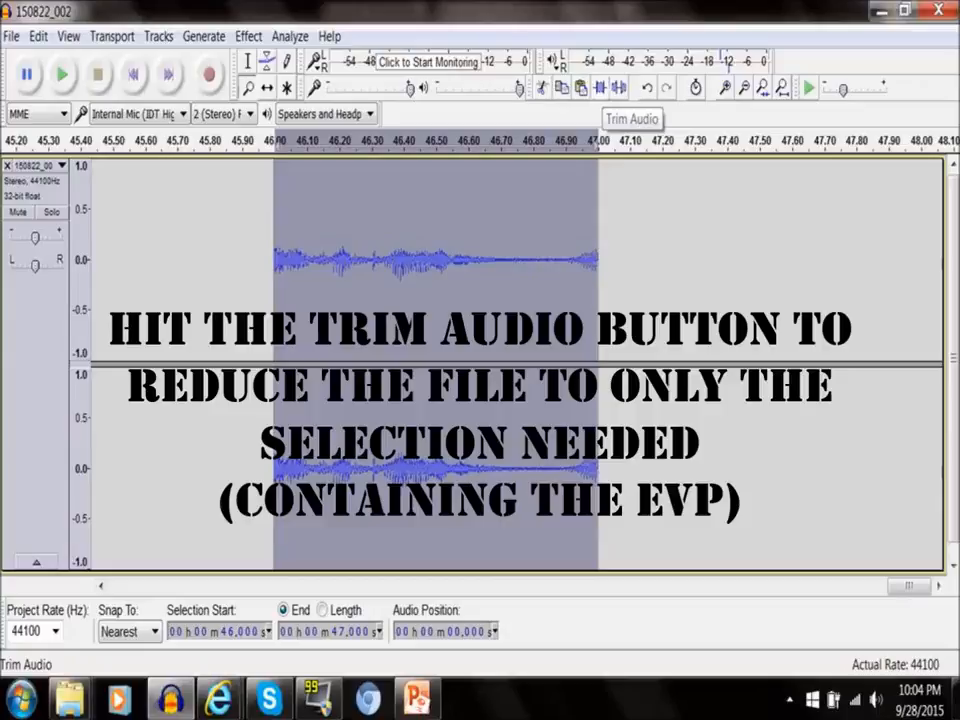
- Trim the track to the selected 46–47 second EVP and reach the file commands
left_click(16, 36)
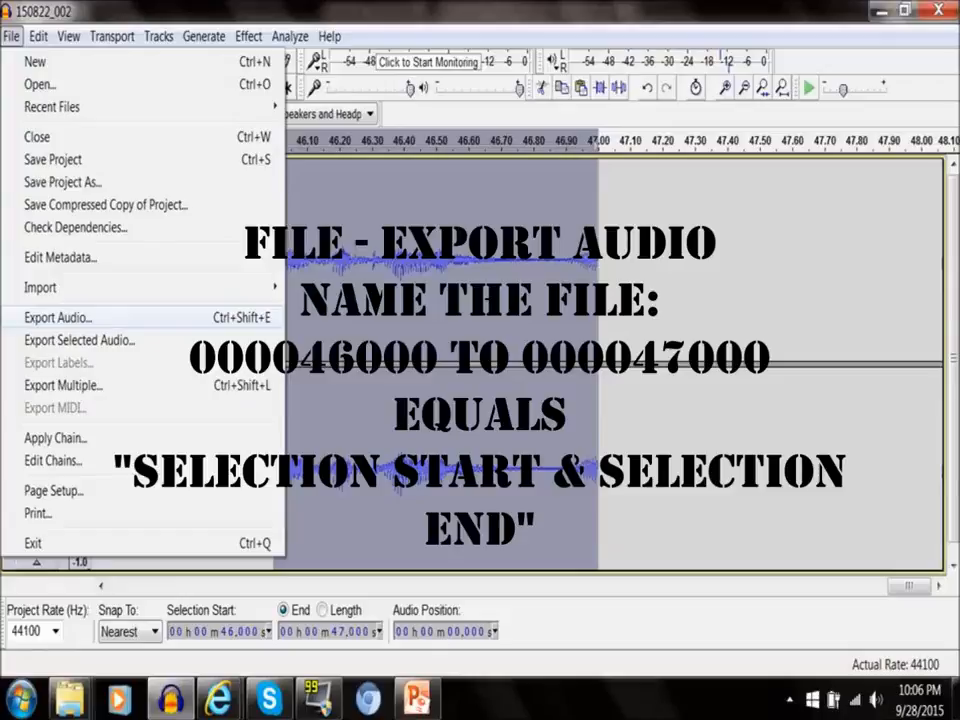
- Export the clip as MP3 '000046000 to 000047000 Hello', accepting the default metadata
left_click(56, 316)
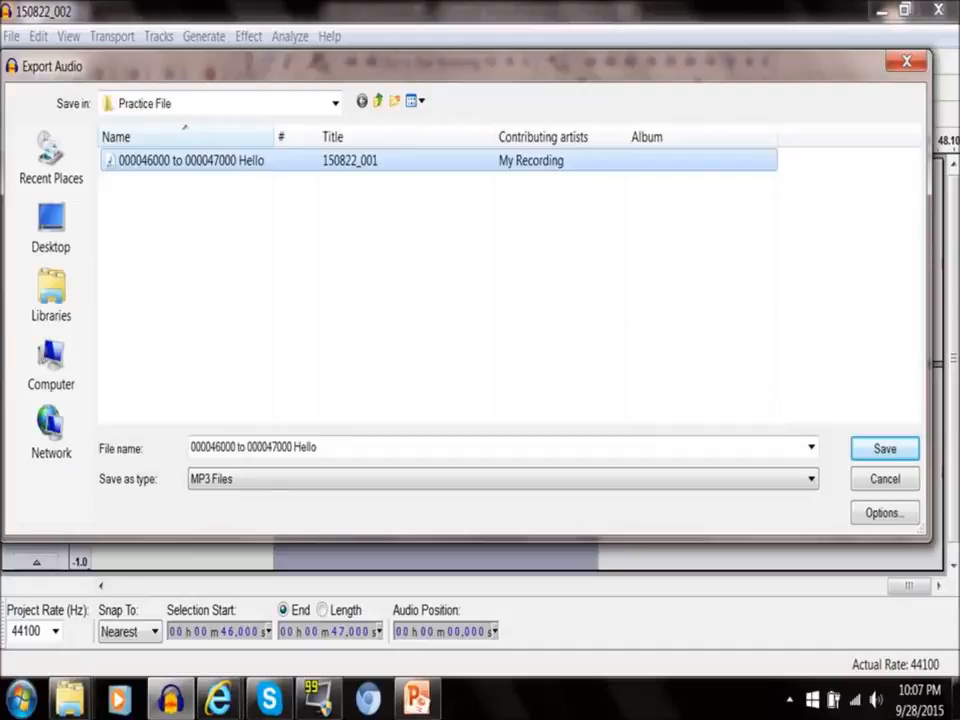
left_click(888, 448)
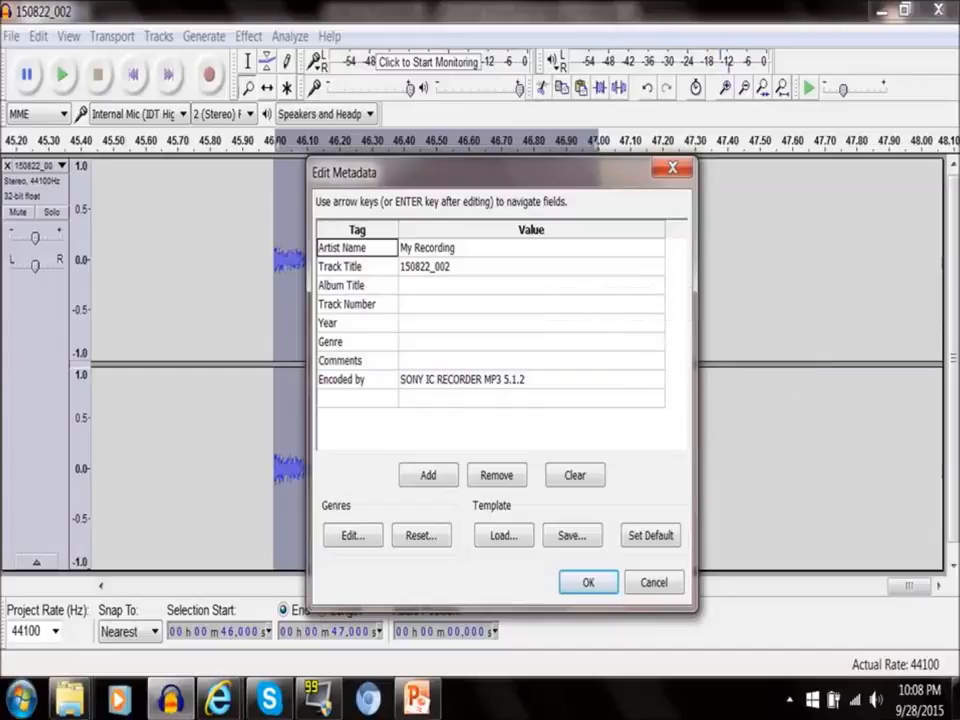
left_click(588, 582)
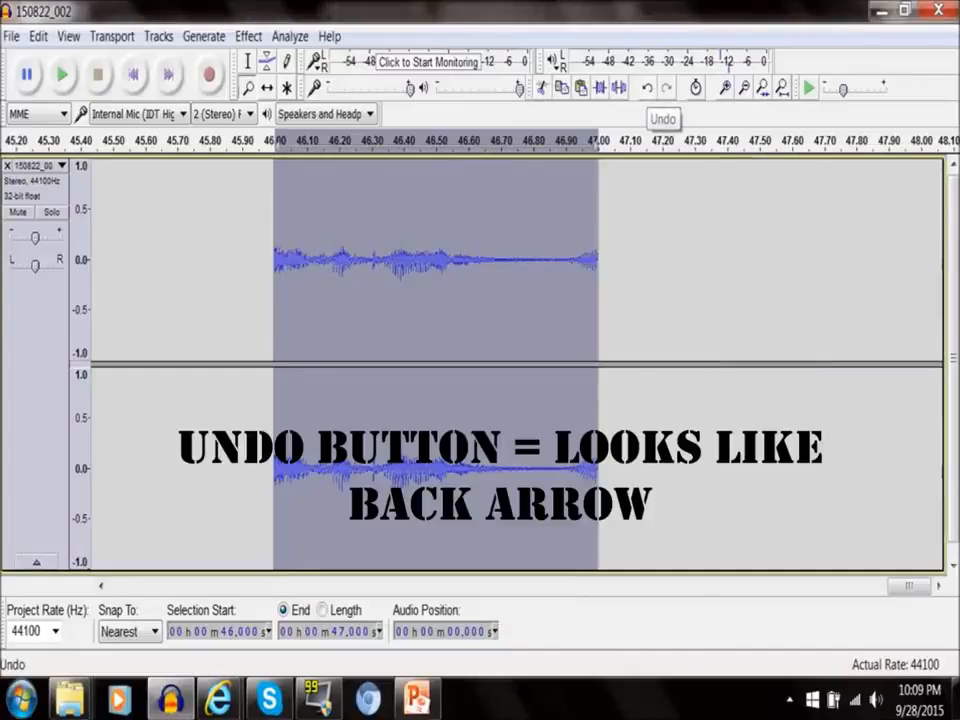